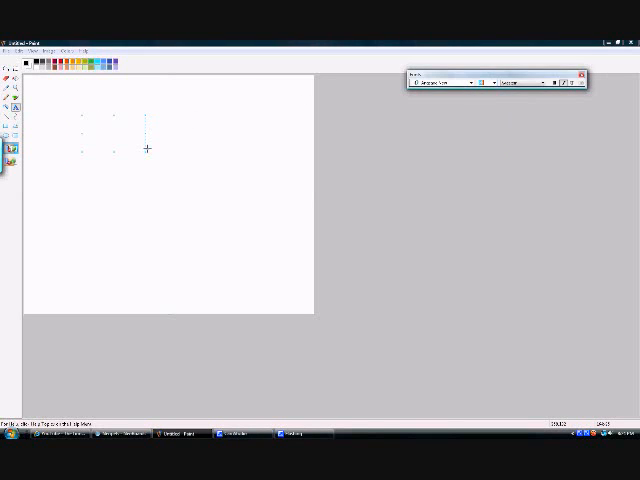
Write "Ya'll know who I am" in a large text area across the canvas.
{"action": "type", "text": "Ya'll know who I am"}
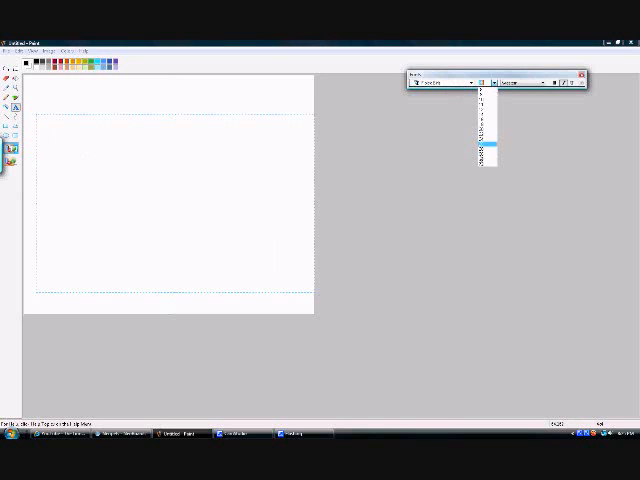
Write "So. I'm making a tutorial. Course, half 'a you all" in large black script lettering.
{"action": "type", "text": "So. I'm making"}
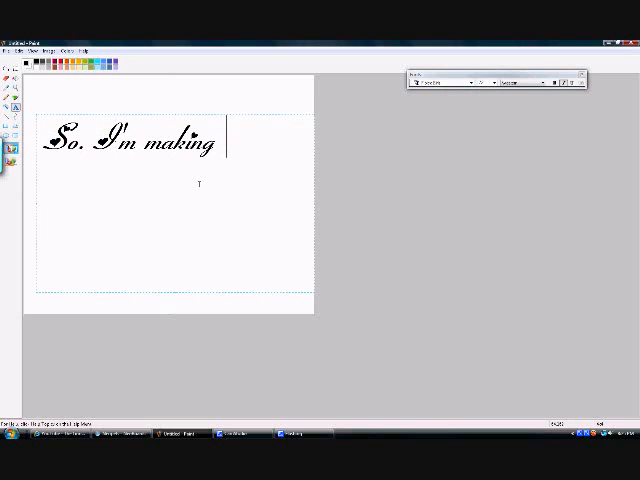
{"action": "type", "text": "a tutorial."}
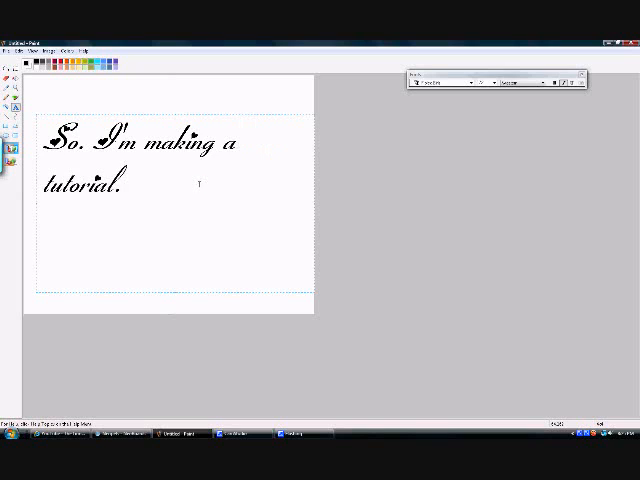
{"action": "type", "text": "Course, half 'a you all"}
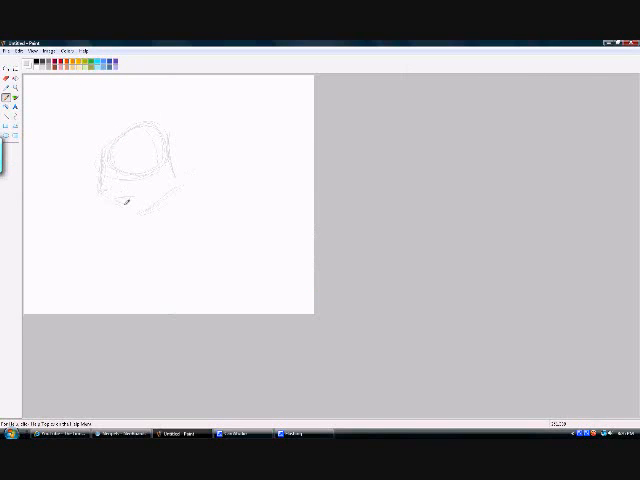
Sketch the cat's head outline, colour its fur orange, and doodle a simple face to its left.
{"action": "left_click_drag", "start_coordinate": [116, 184], "coordinate": [140, 224]}
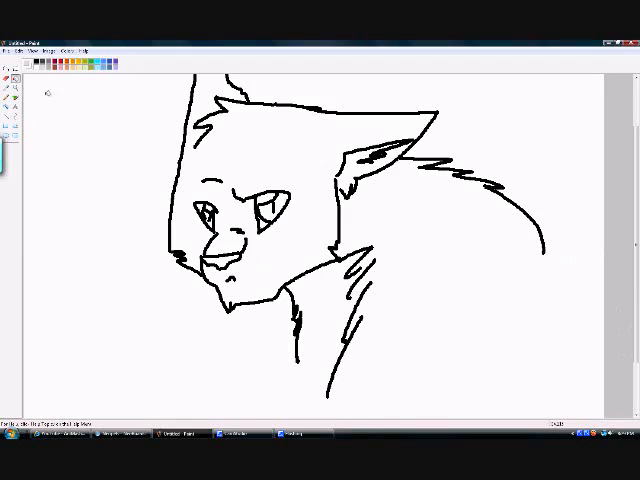
{"action": "left_click_drag", "start_coordinate": [544, 264], "coordinate": [300, 390]}
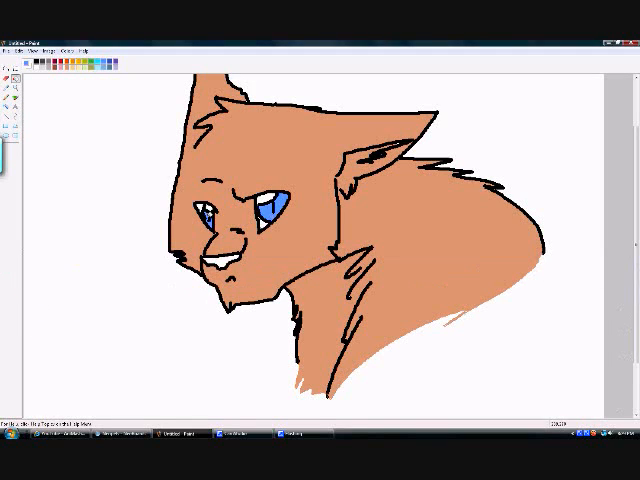
{"action": "left_click_drag", "start_coordinate": [56, 160], "coordinate": [100, 204]}
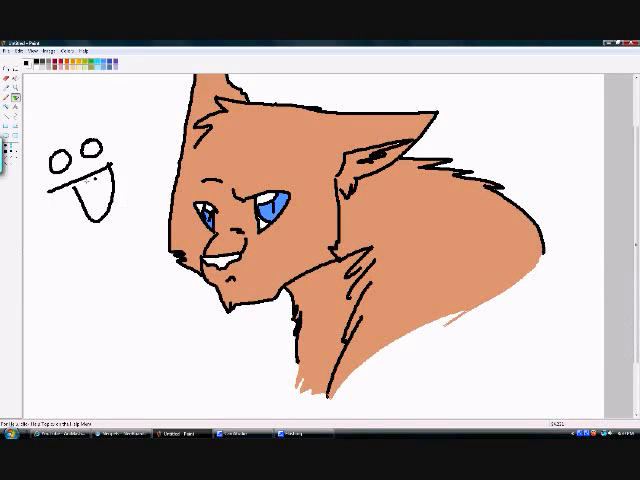